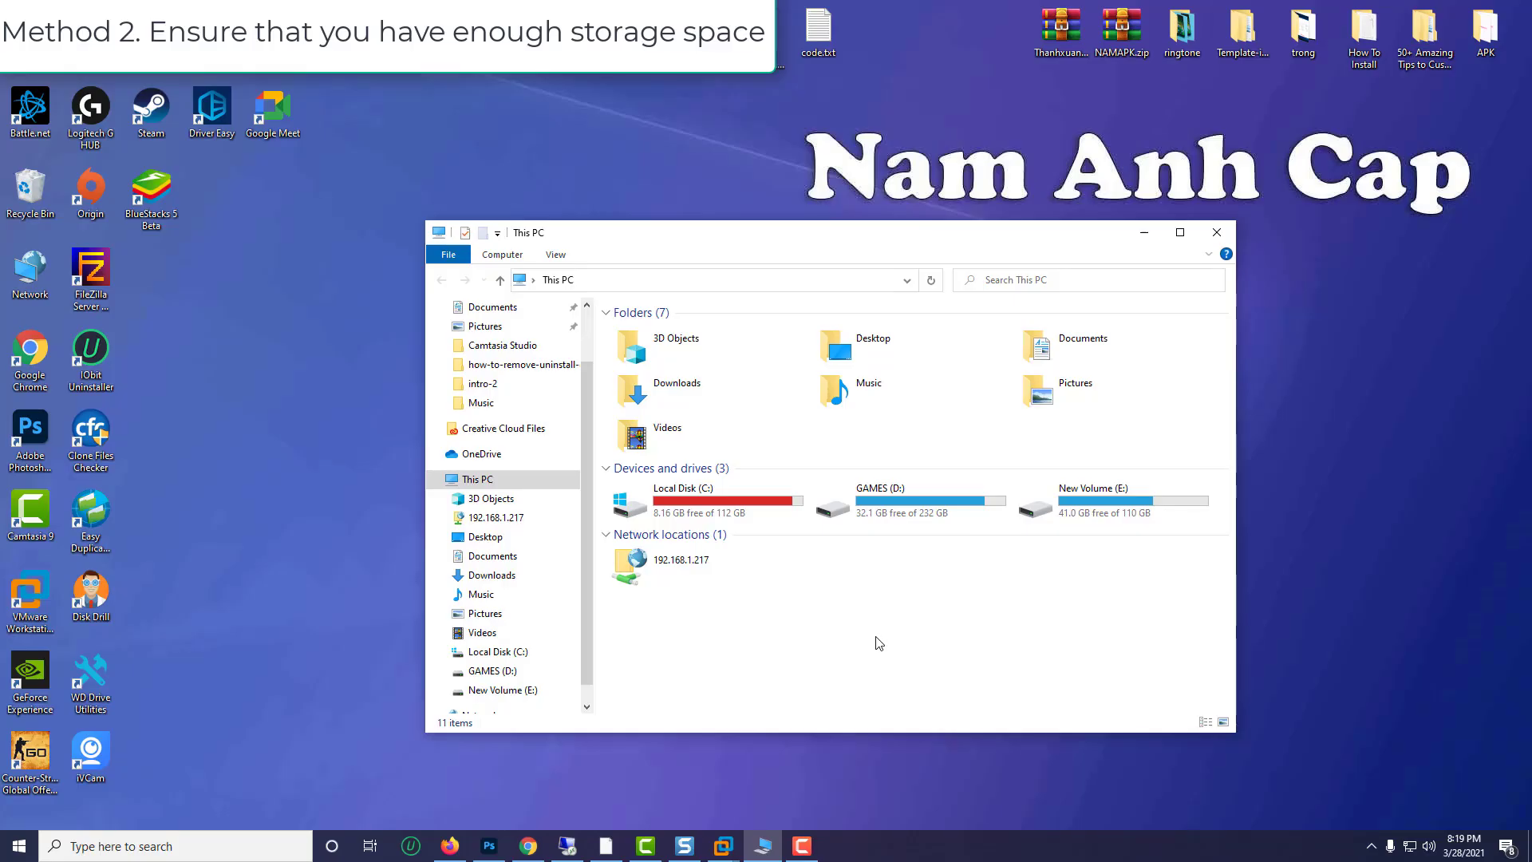
mouse_move(795, 606)
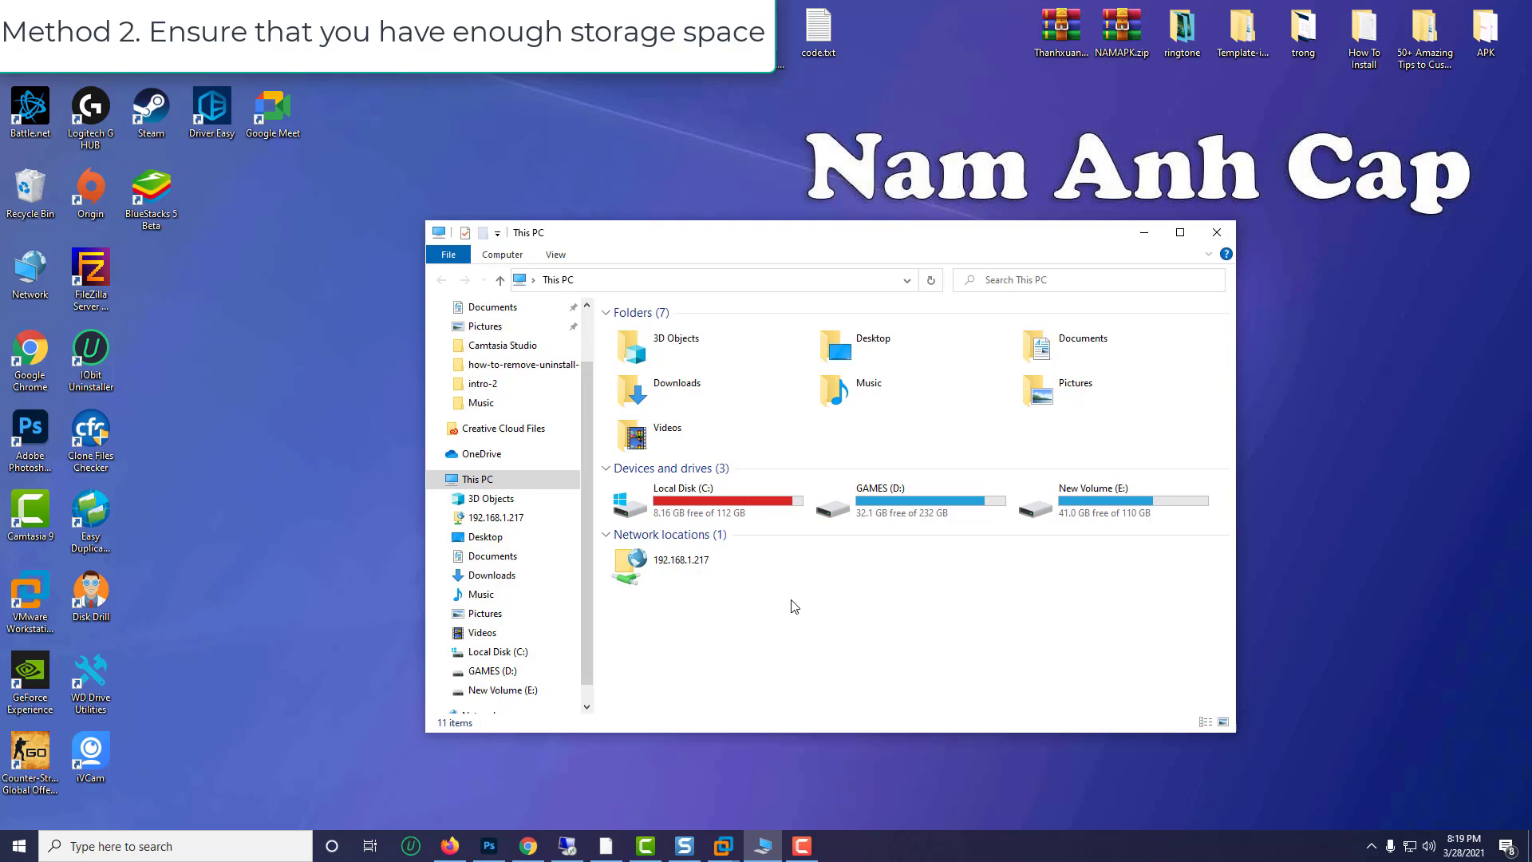
Step: Open the Memory page of Premiere Pro's Preferences from the Edit menu
left_click(704, 498)
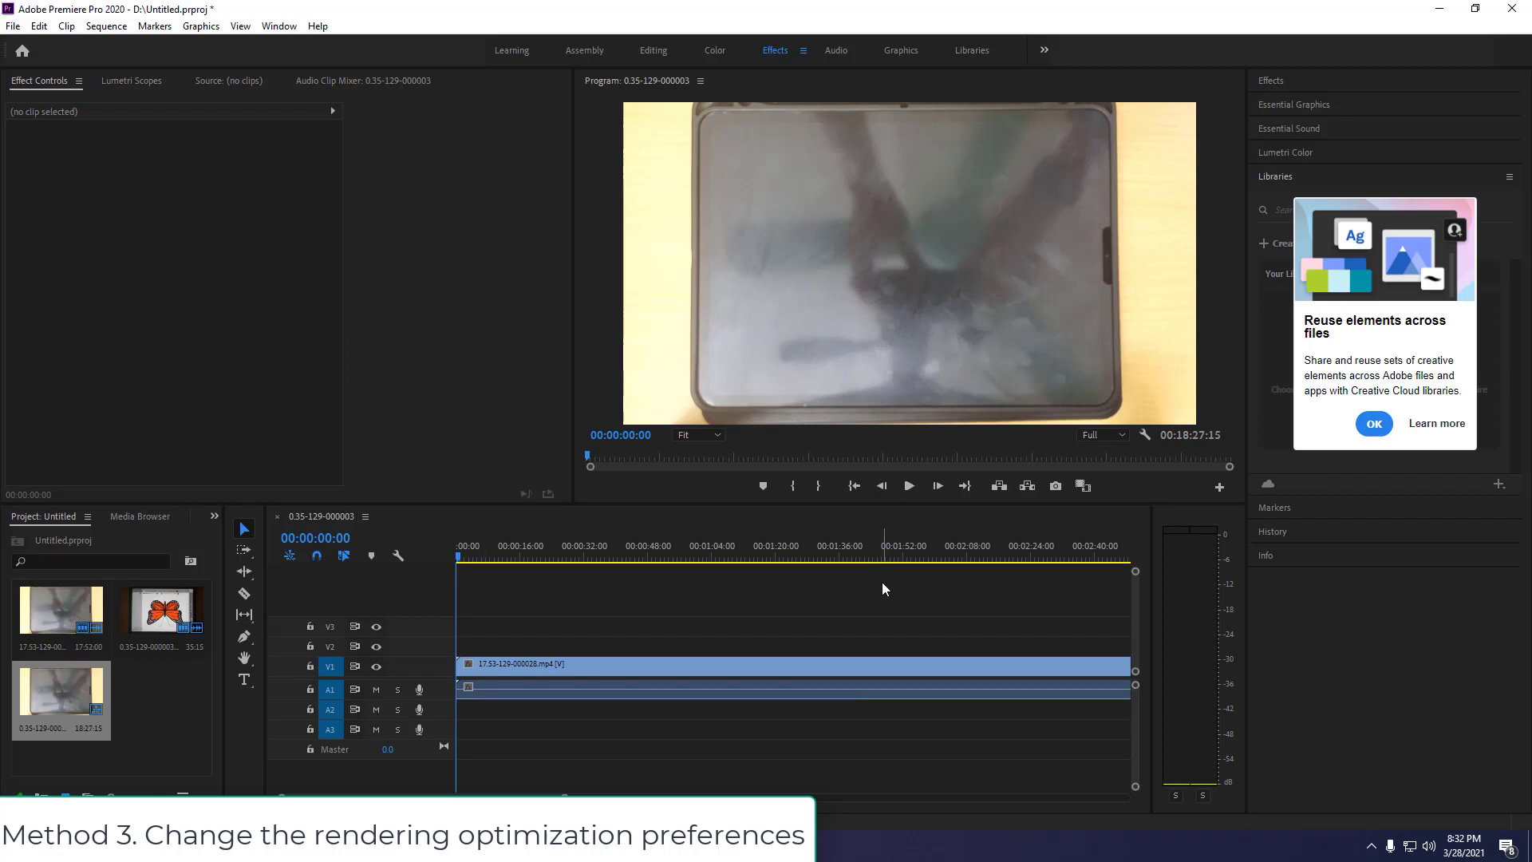
mouse_move(518, 448)
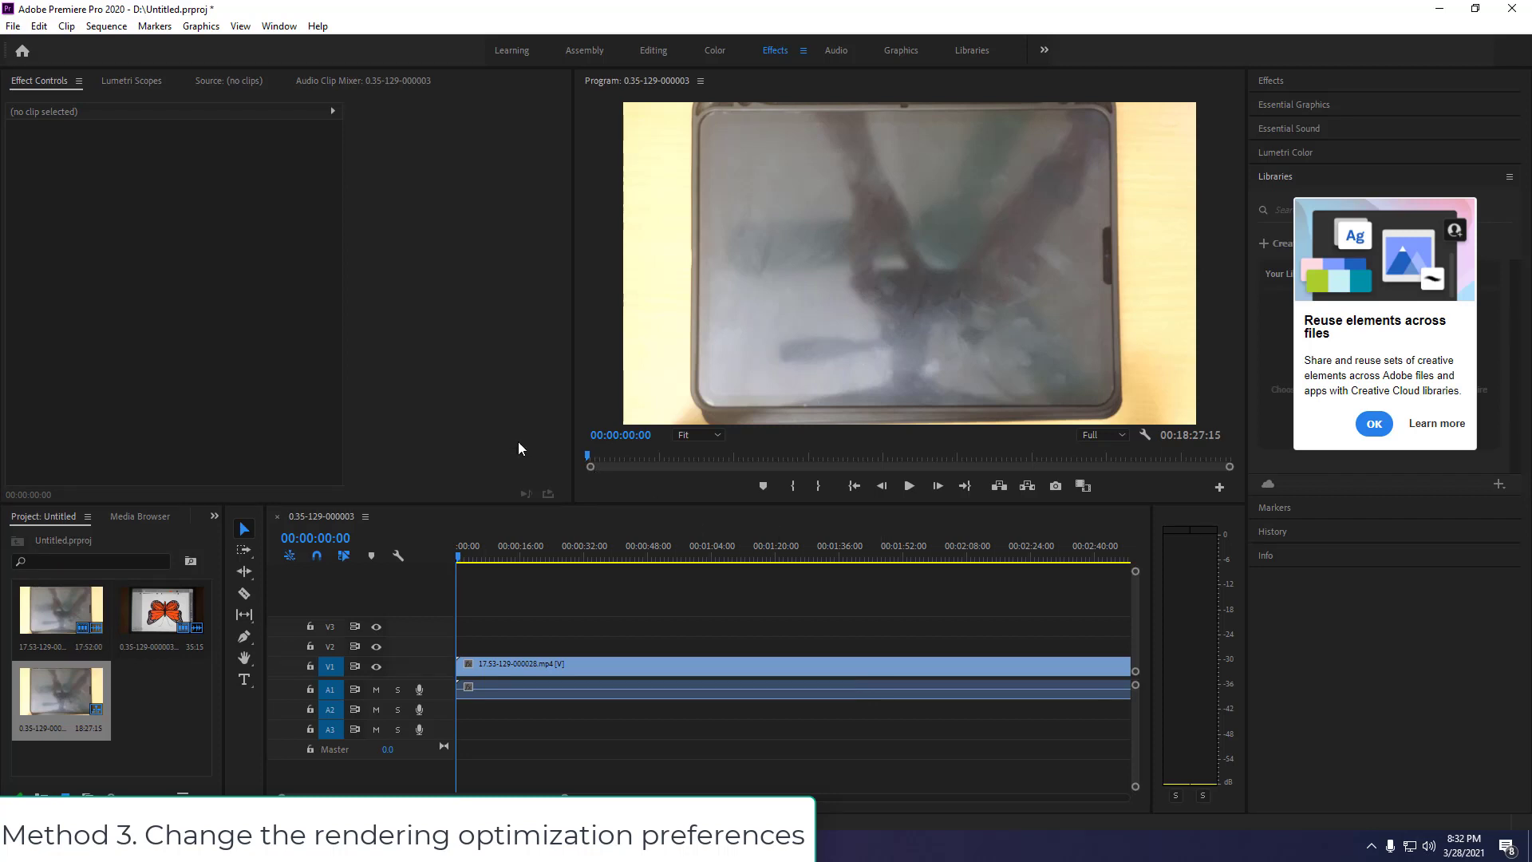
left_click(39, 25)
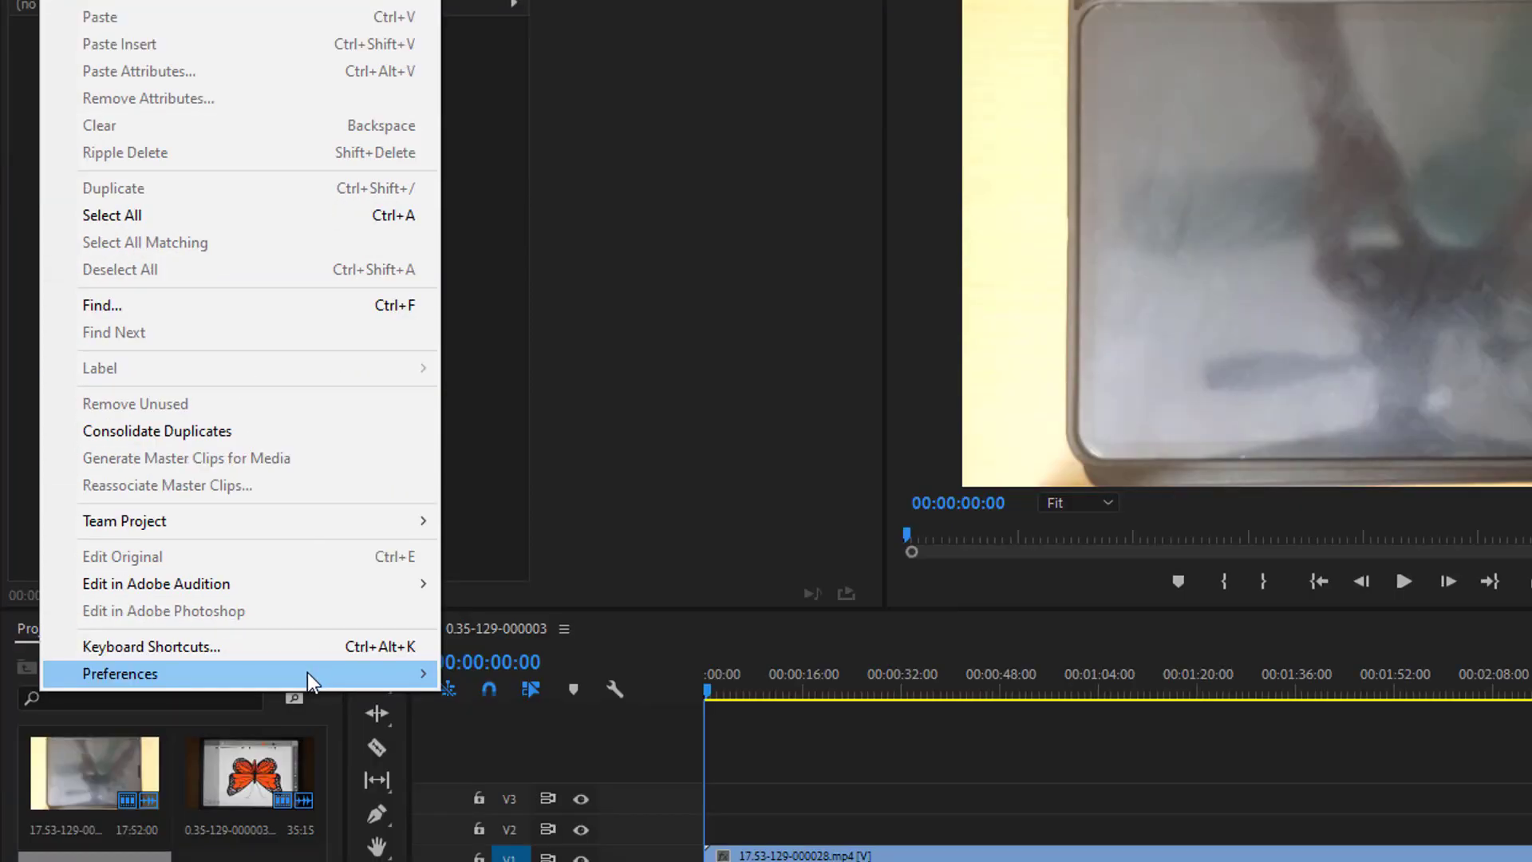
left_click(119, 673)
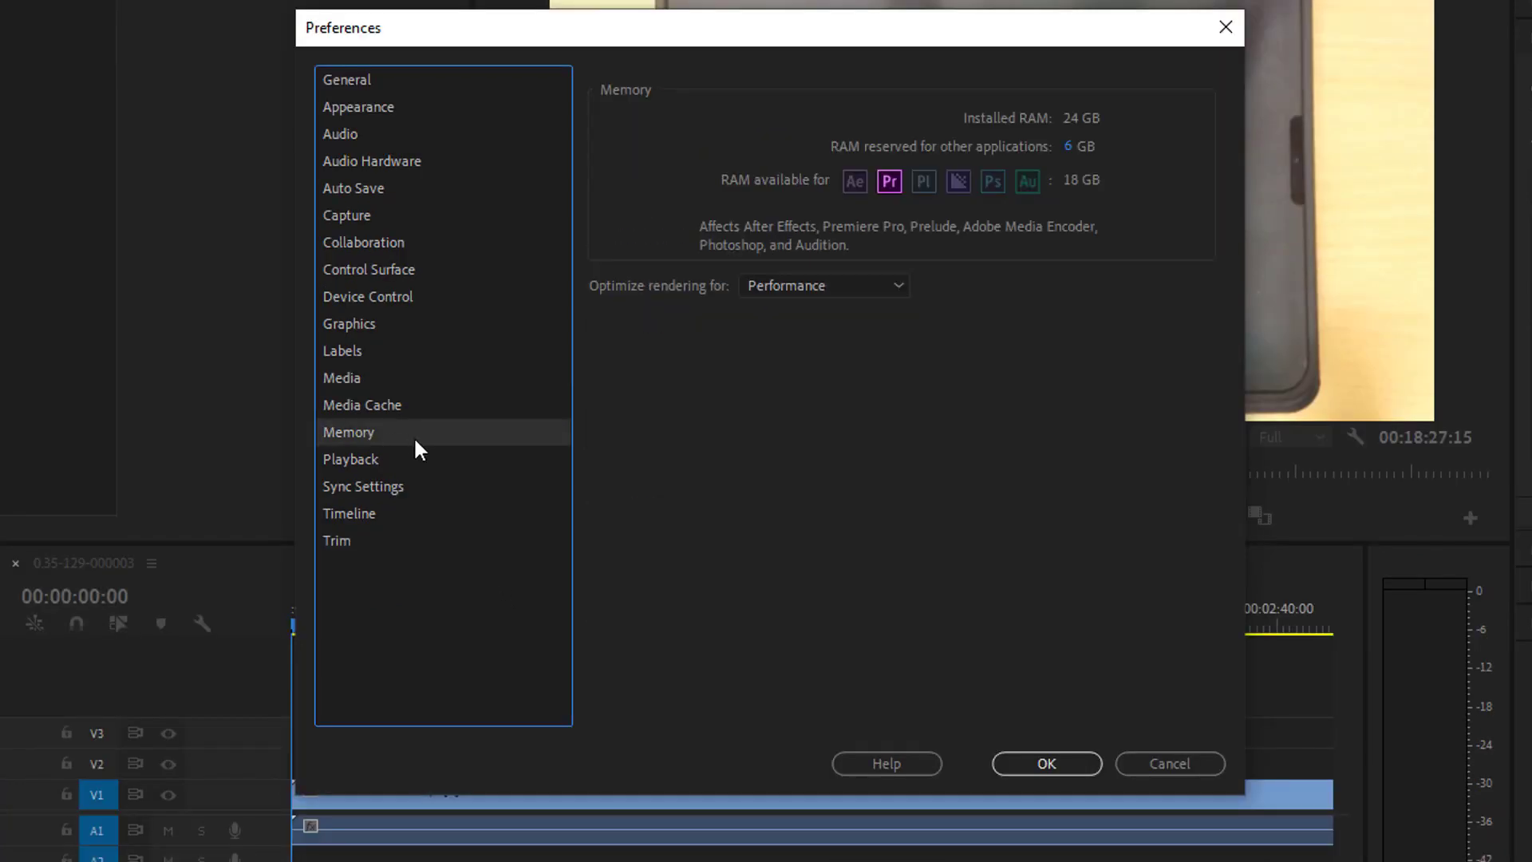
Step: Set Optimize rendering for to Memory and accept the restart-required notice
left_click(823, 286)
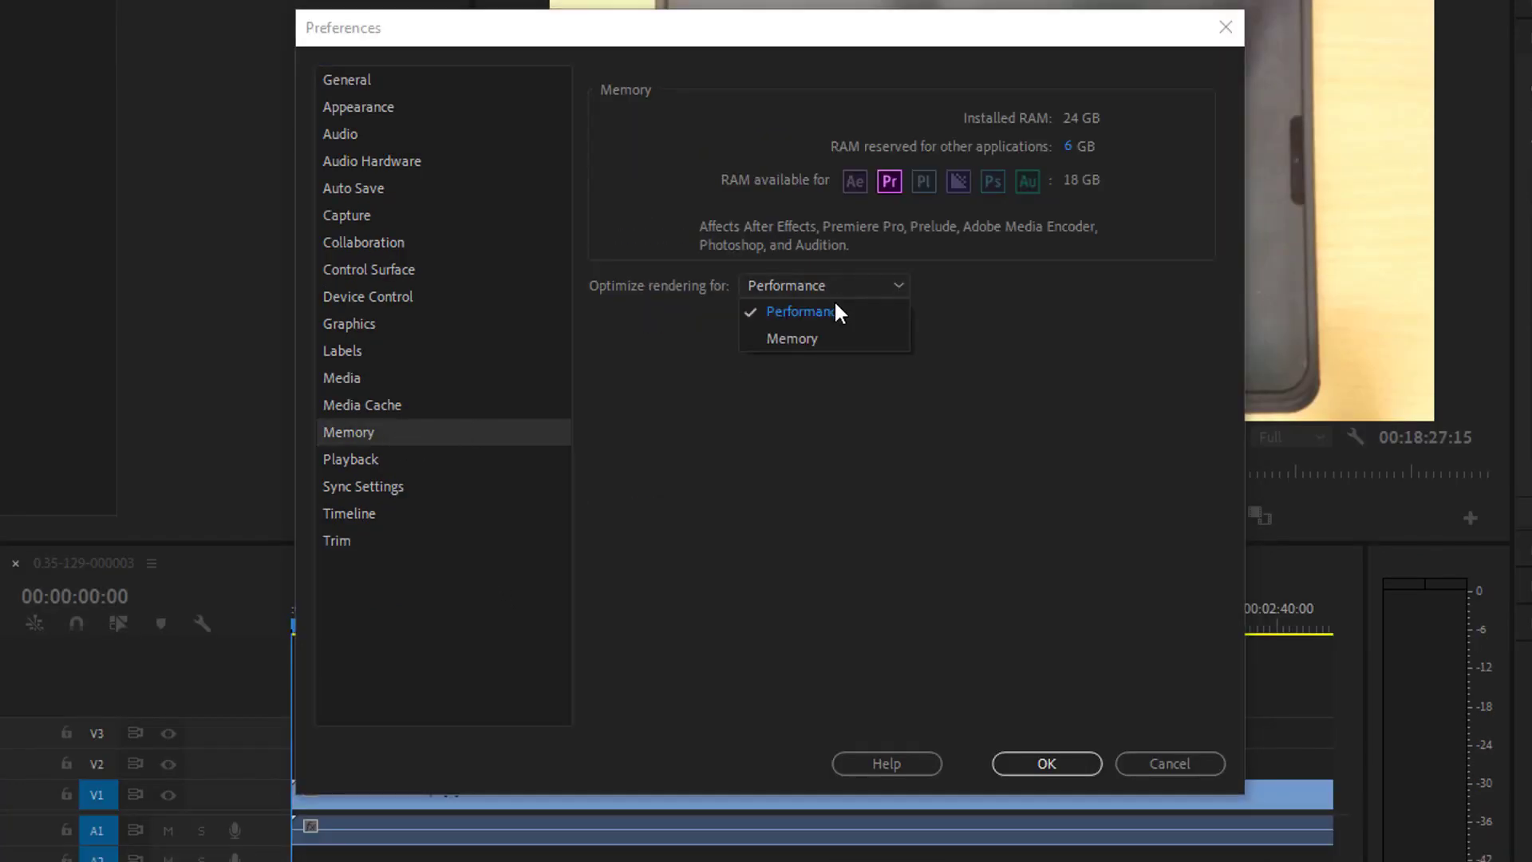
left_click(791, 339)
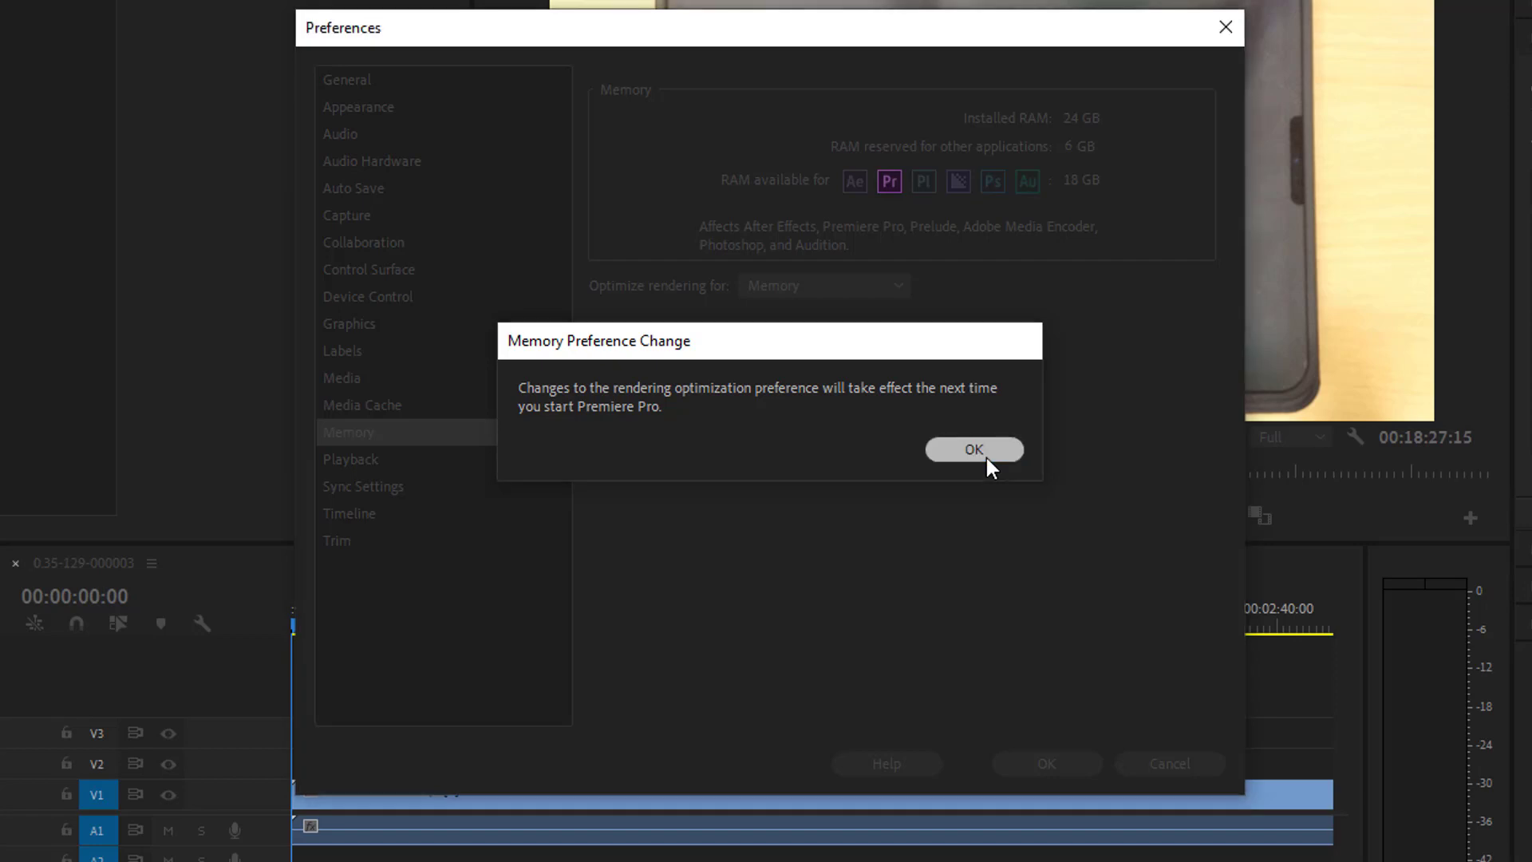
left_click(972, 450)
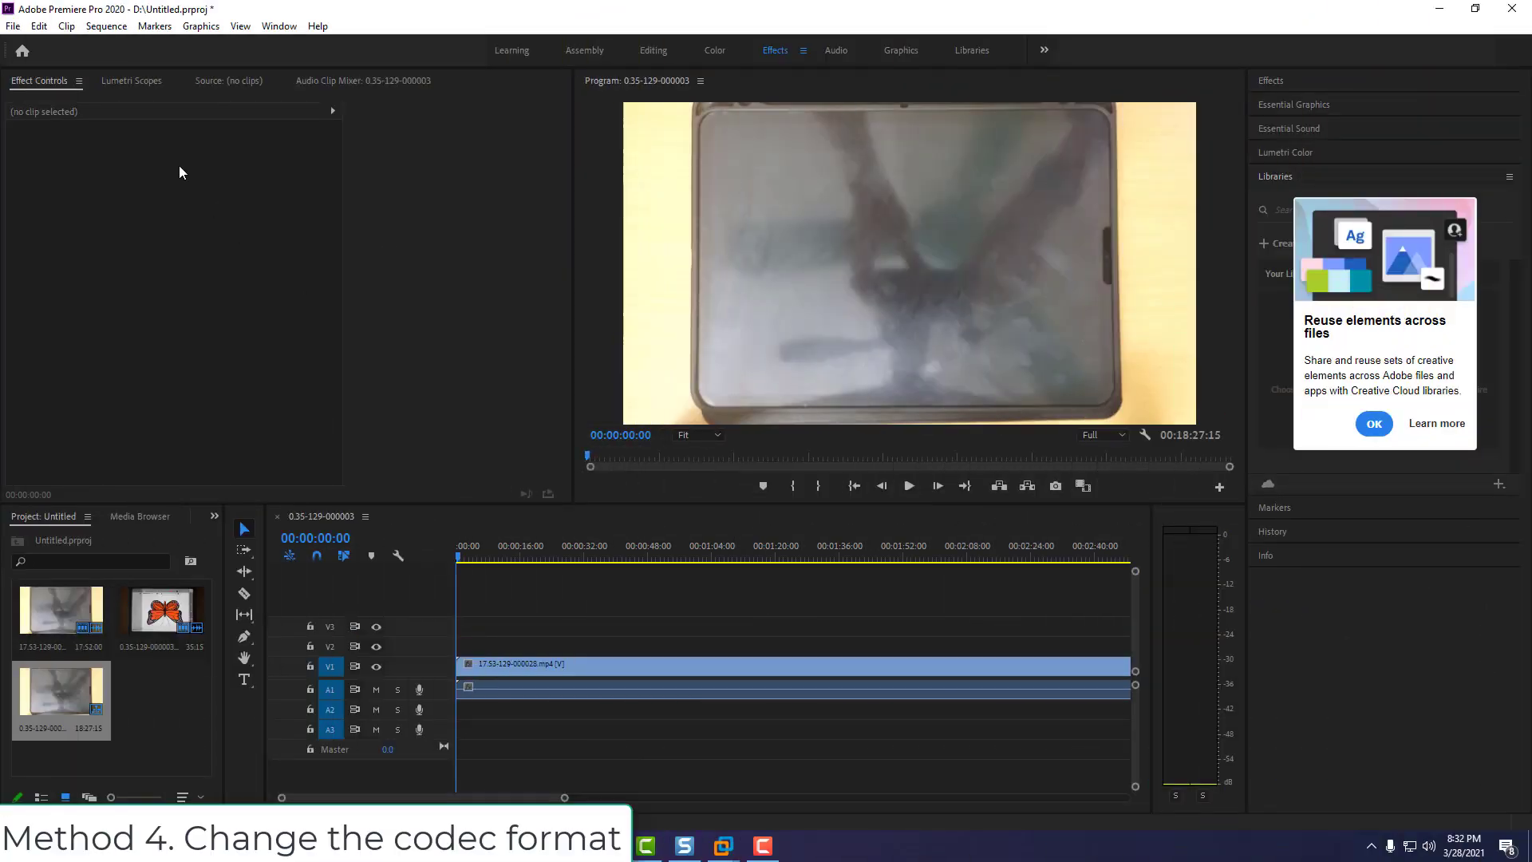
Step: In File > Export > Media, change the export format to QuickTime
left_click(13, 25)
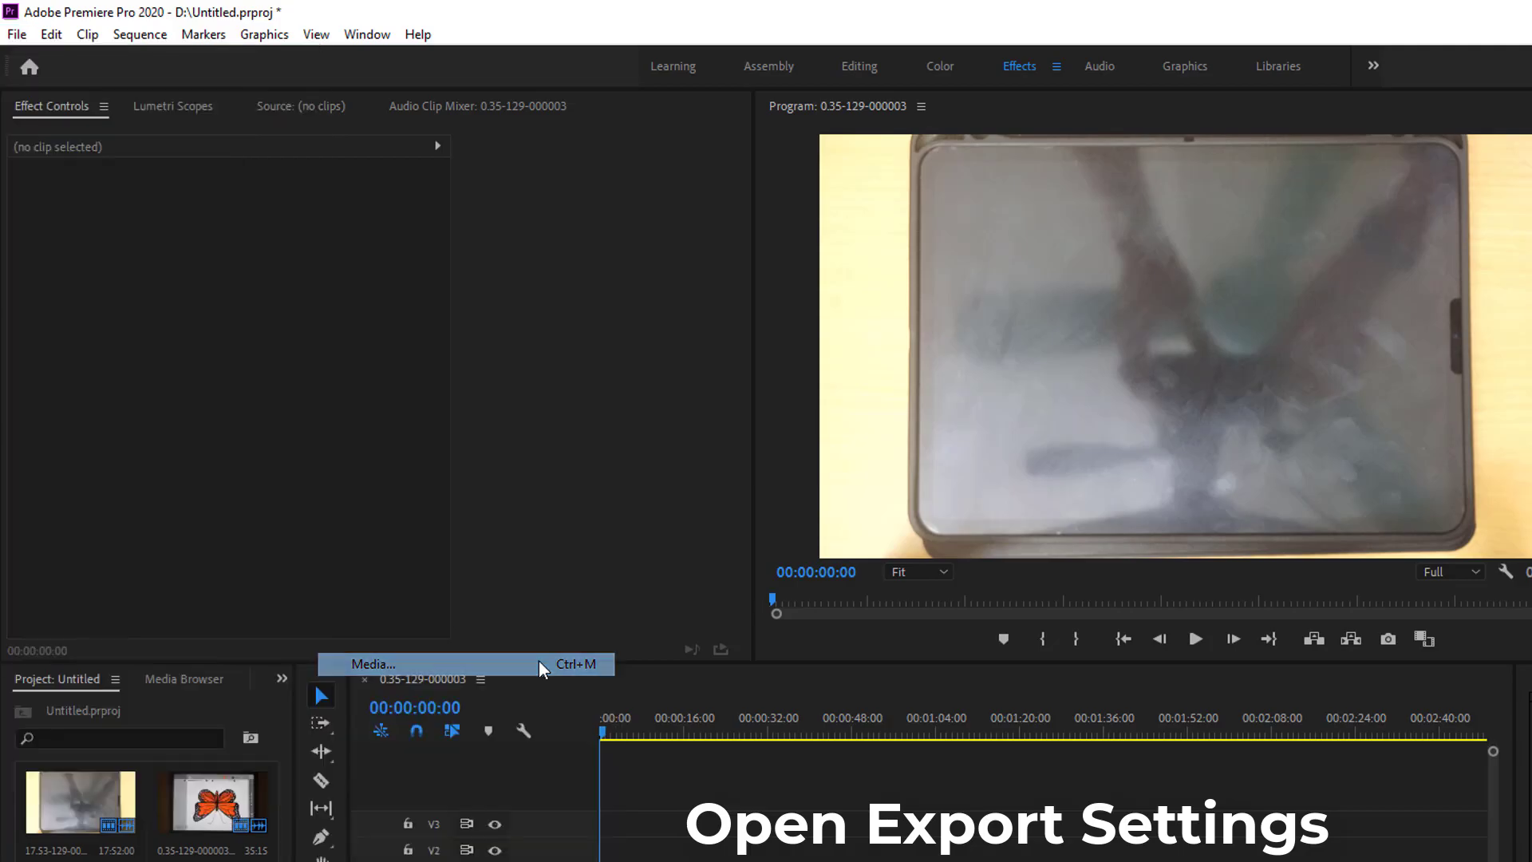
left_click(370, 664)
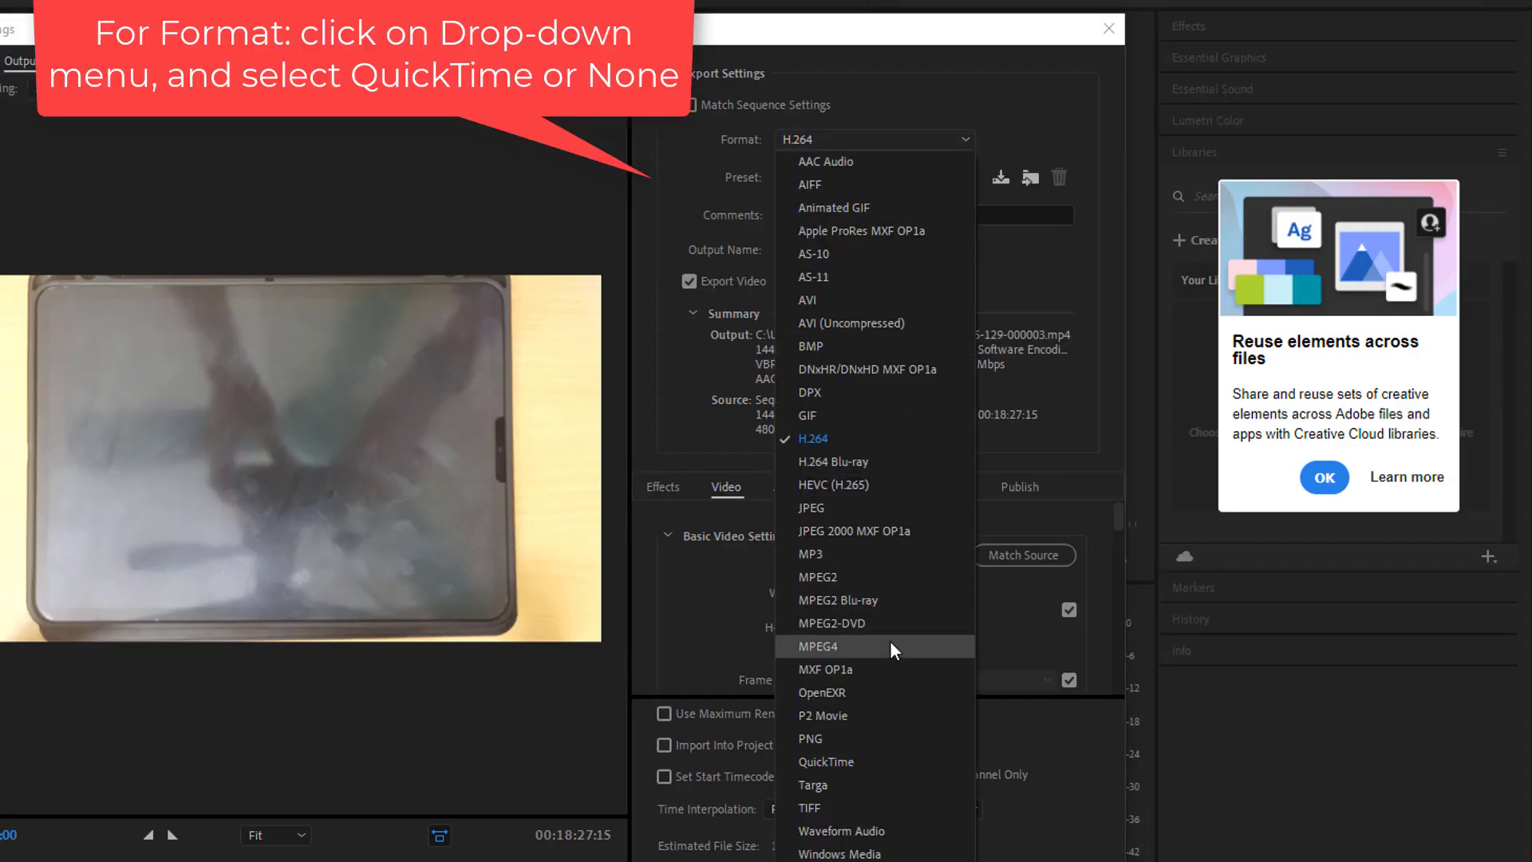
mouse_move(870, 762)
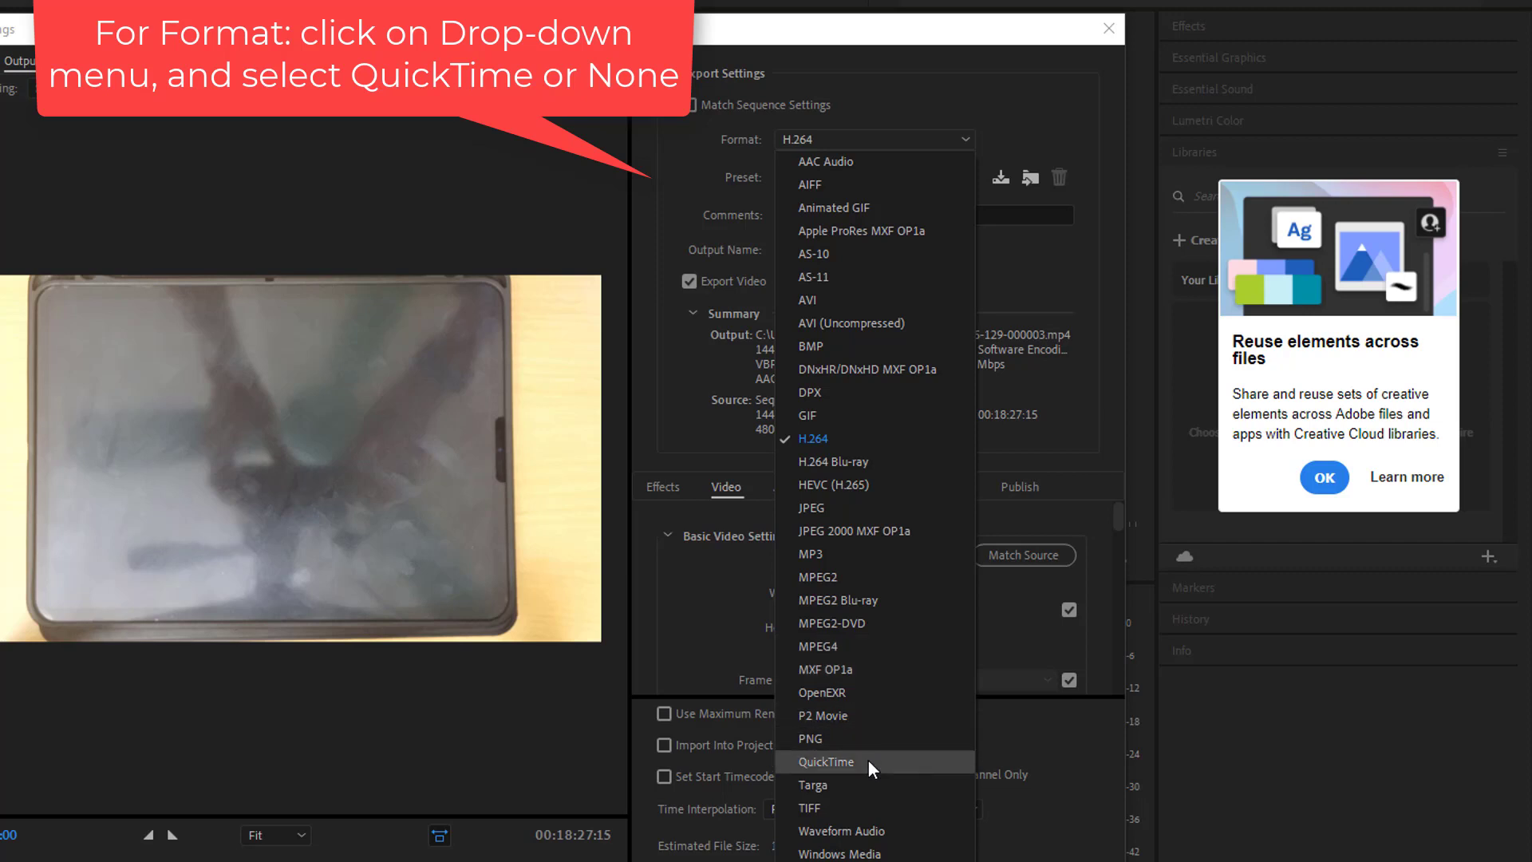
left_click(826, 762)
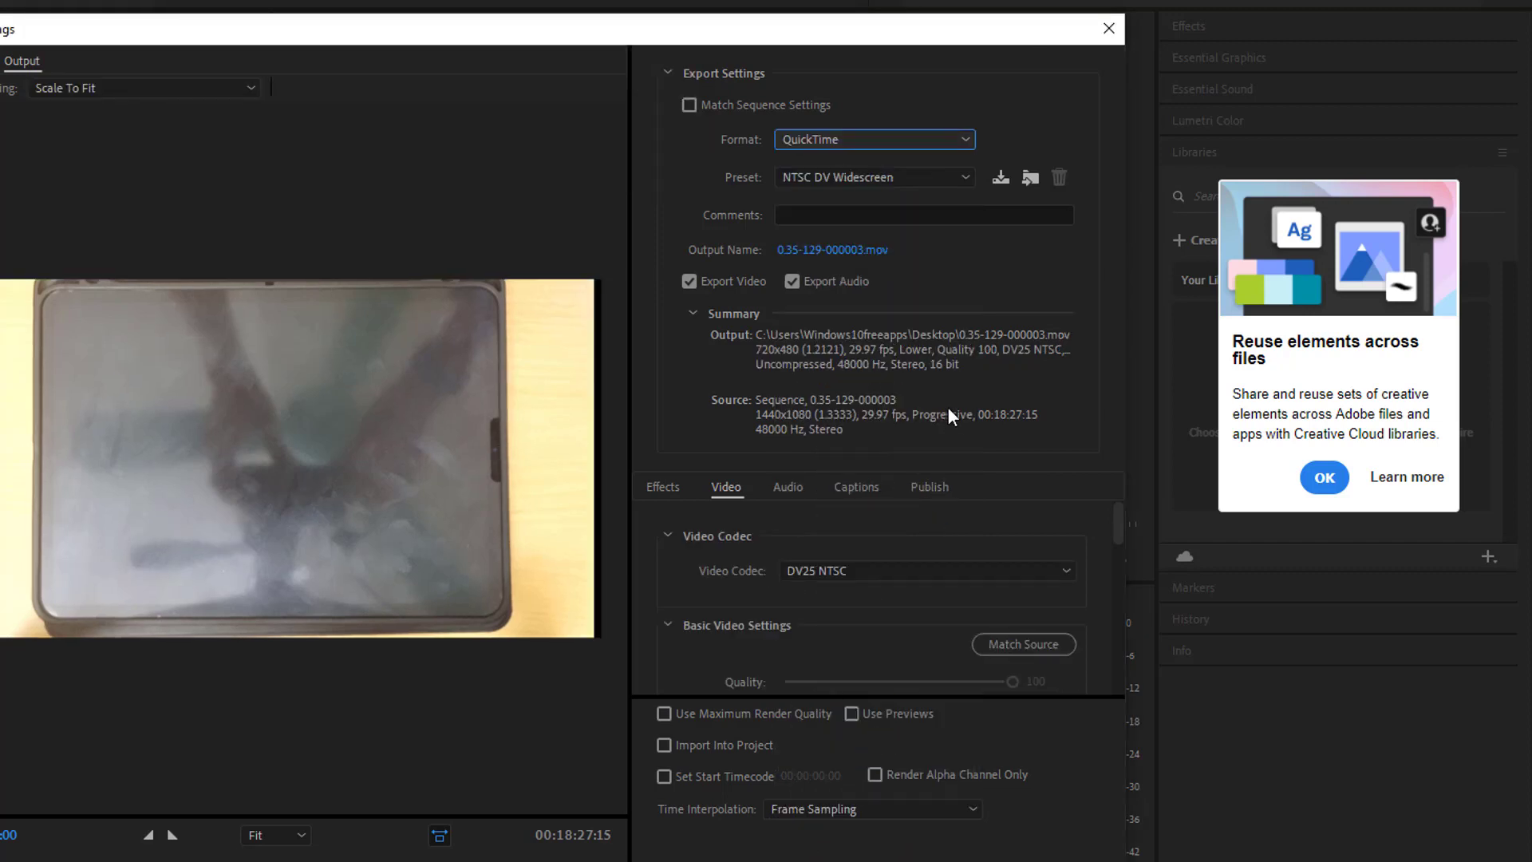
mouse_move(1016, 435)
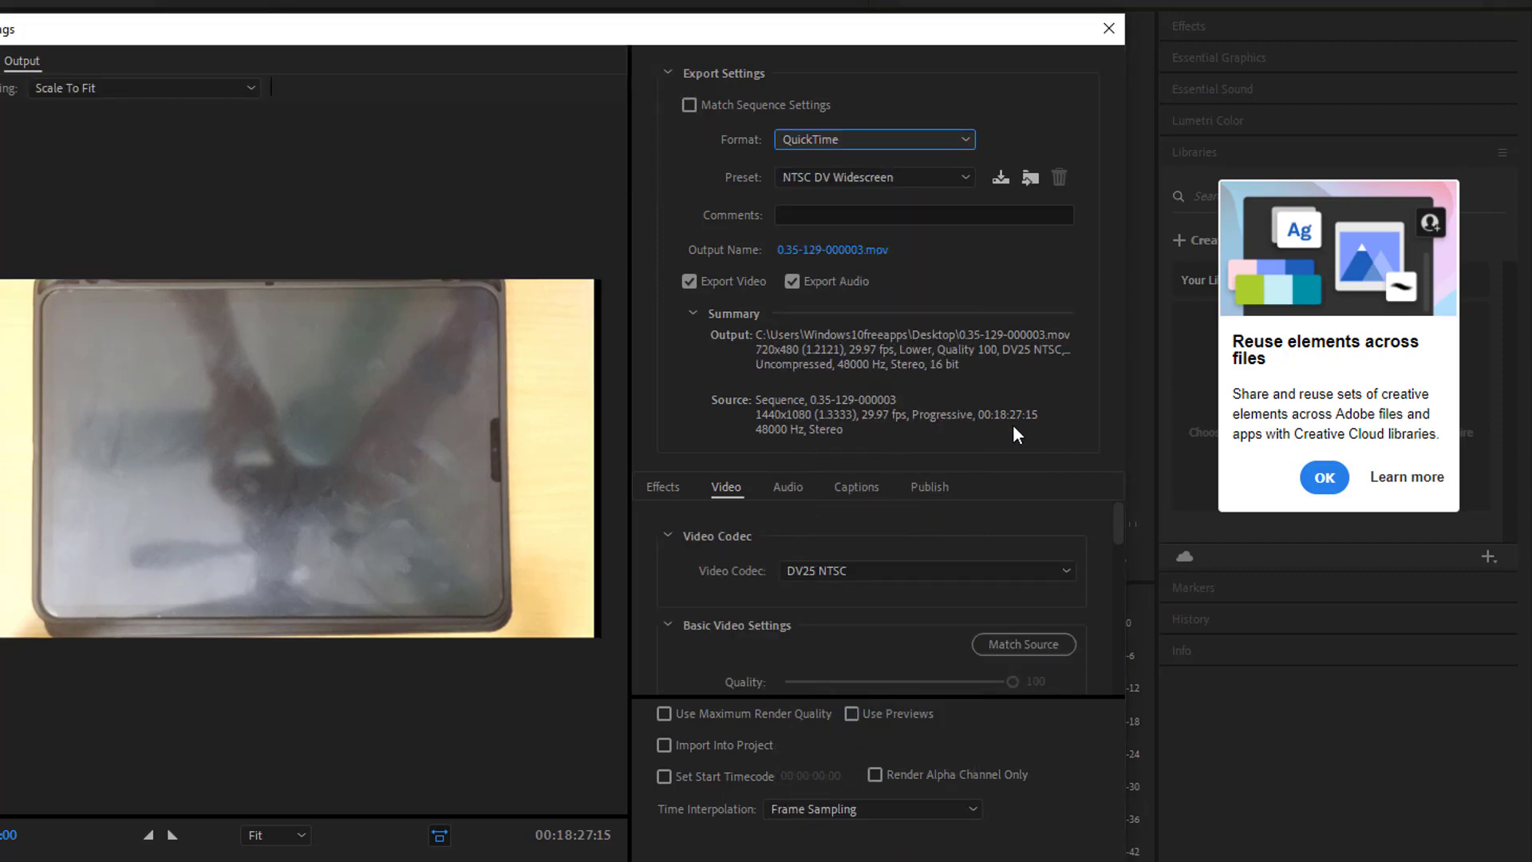